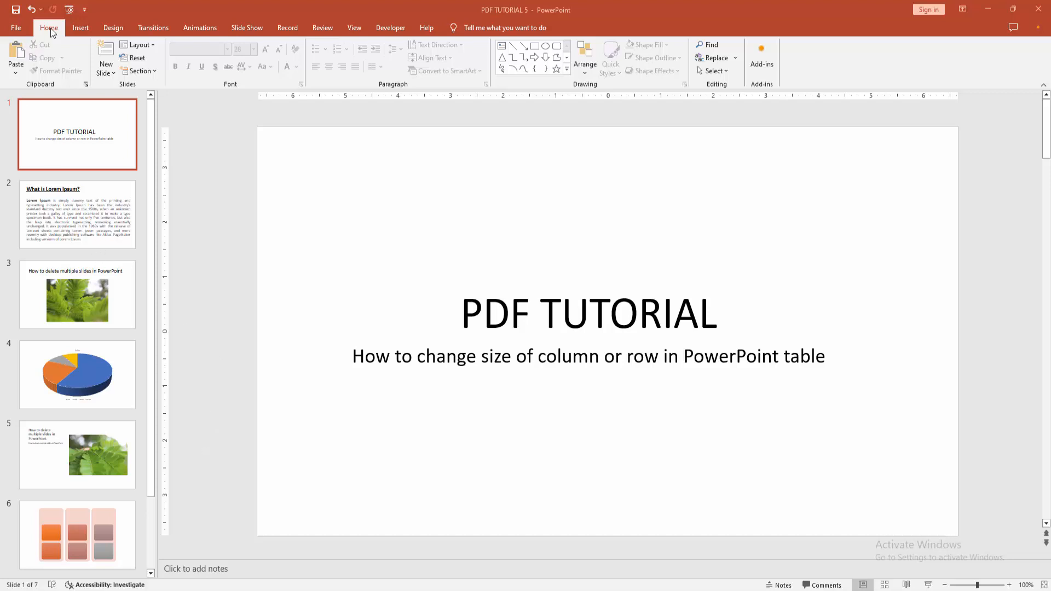
Step: Insert a new blank slide directly after the title slide
{"action": "left_click", "coordinate": [105, 74]}
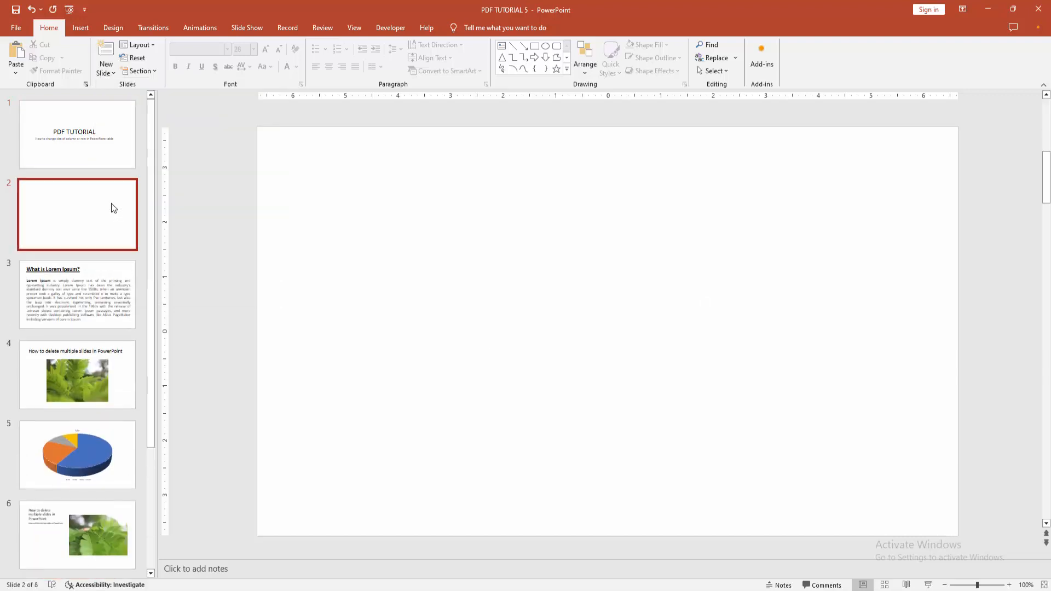
Step: Insert a 4-column by 3-row table onto the new blank slide
{"action": "left_click", "coordinate": [80, 28]}
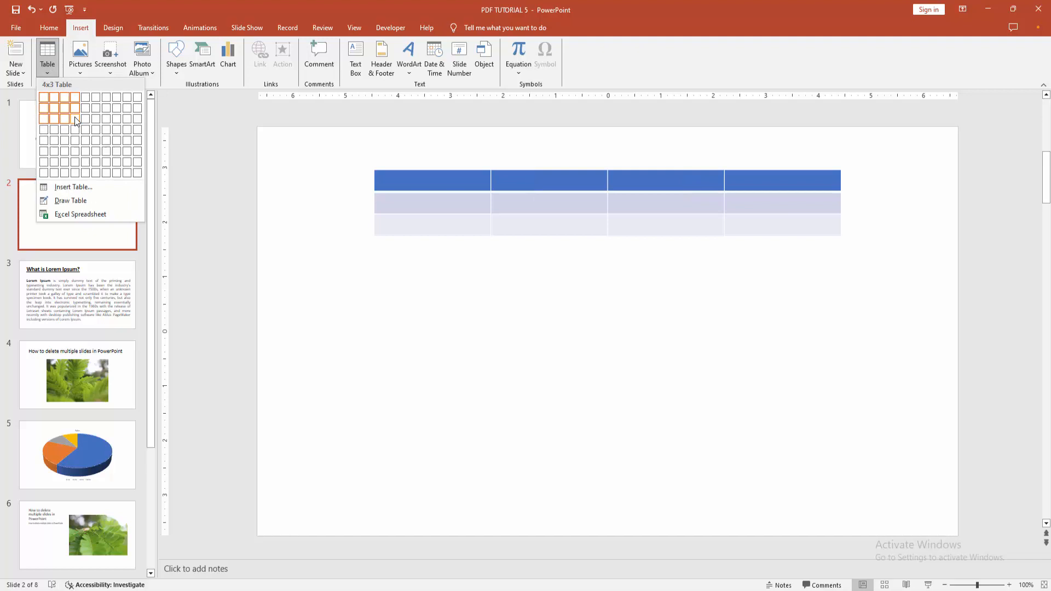
{"action": "left_click", "coordinate": [76, 120]}
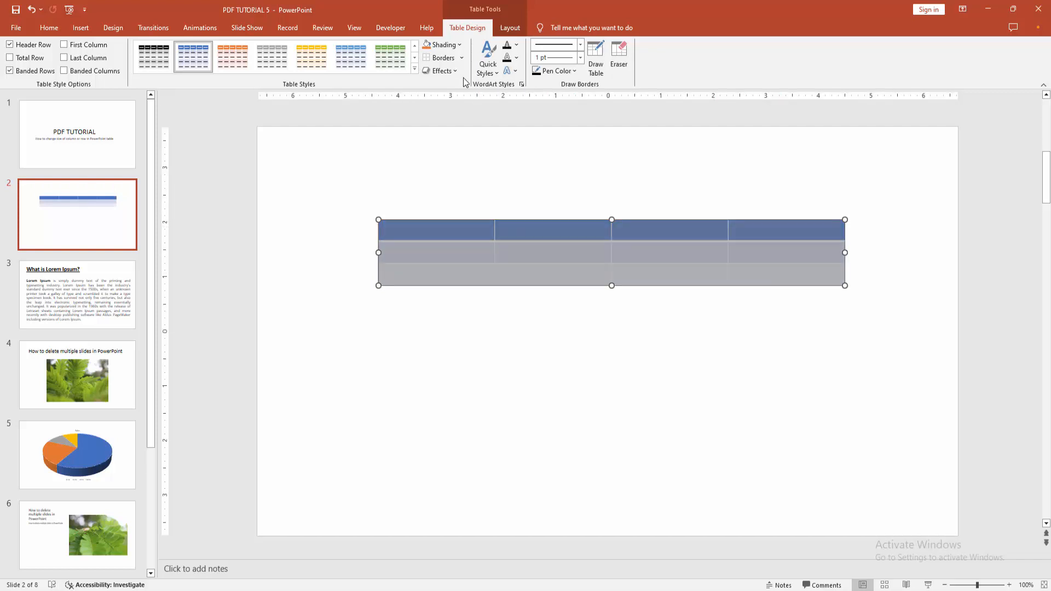
Step: Set the table size to 2.9 inches high and 10.7 inches wide via the Layout spinners
{"action": "left_click", "coordinate": [509, 28]}
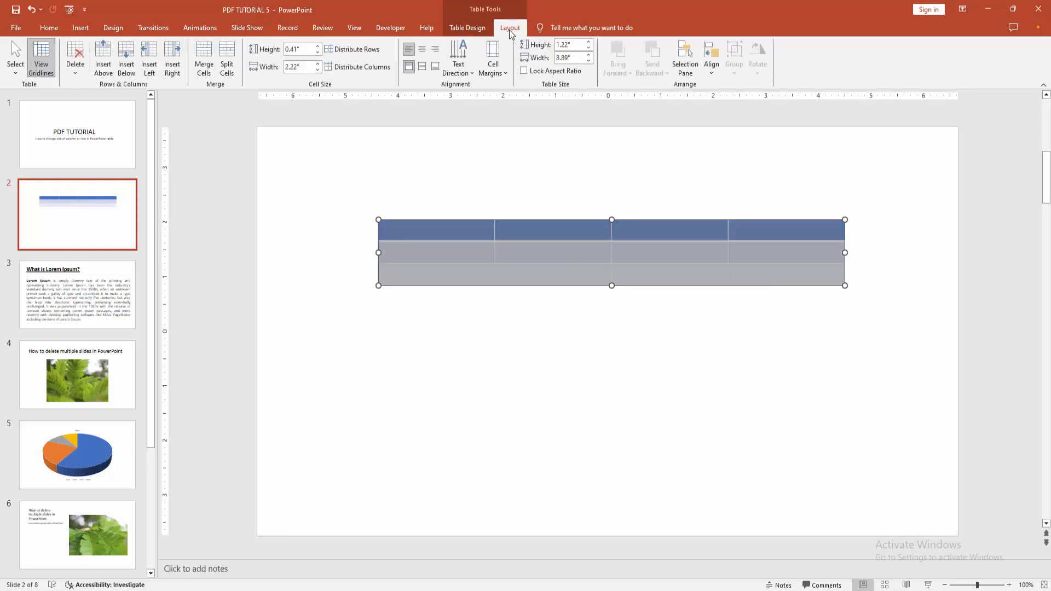
{"action": "left_click", "coordinate": [589, 42]}
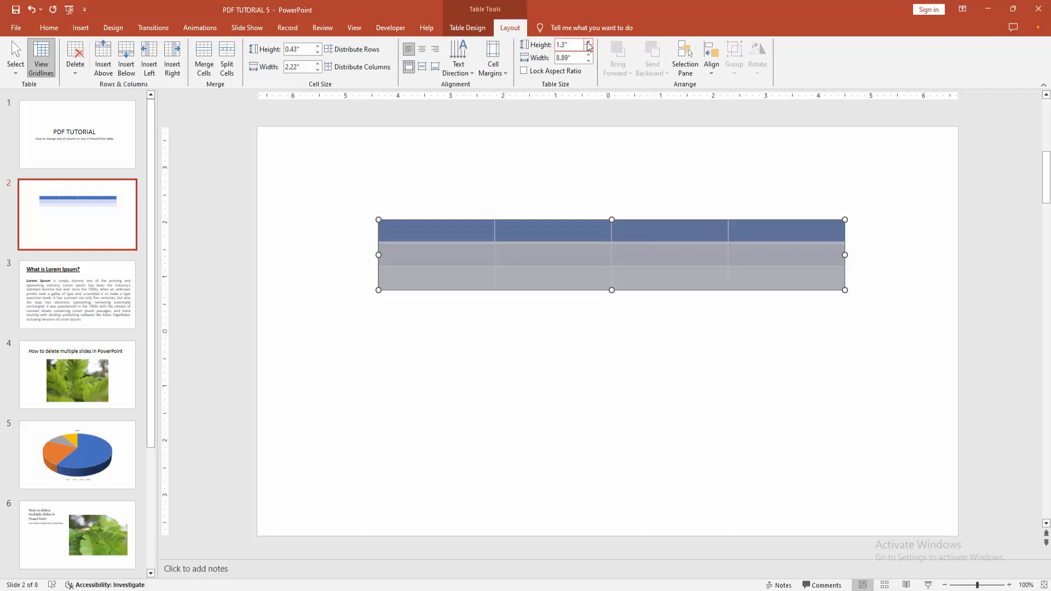
{"action": "left_click", "coordinate": [589, 41]}
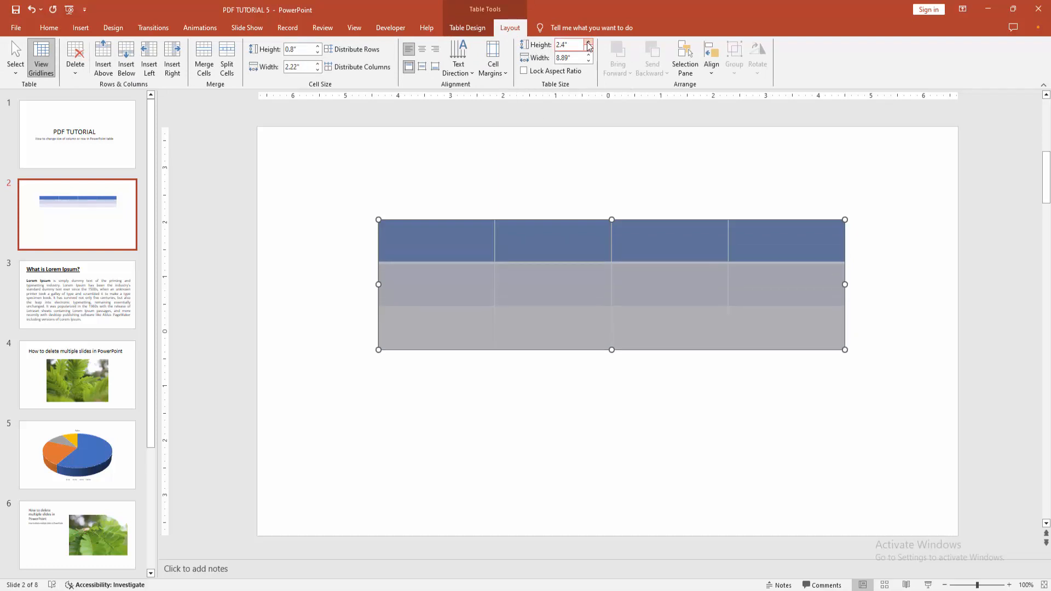
{"action": "left_click", "coordinate": [589, 42]}
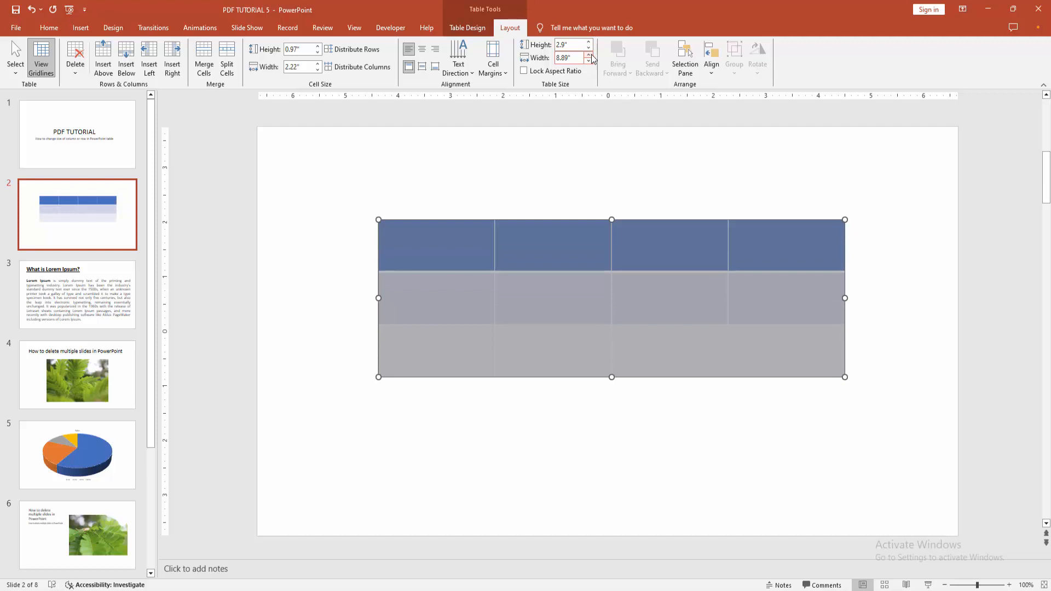
{"action": "left_click", "coordinate": [589, 54]}
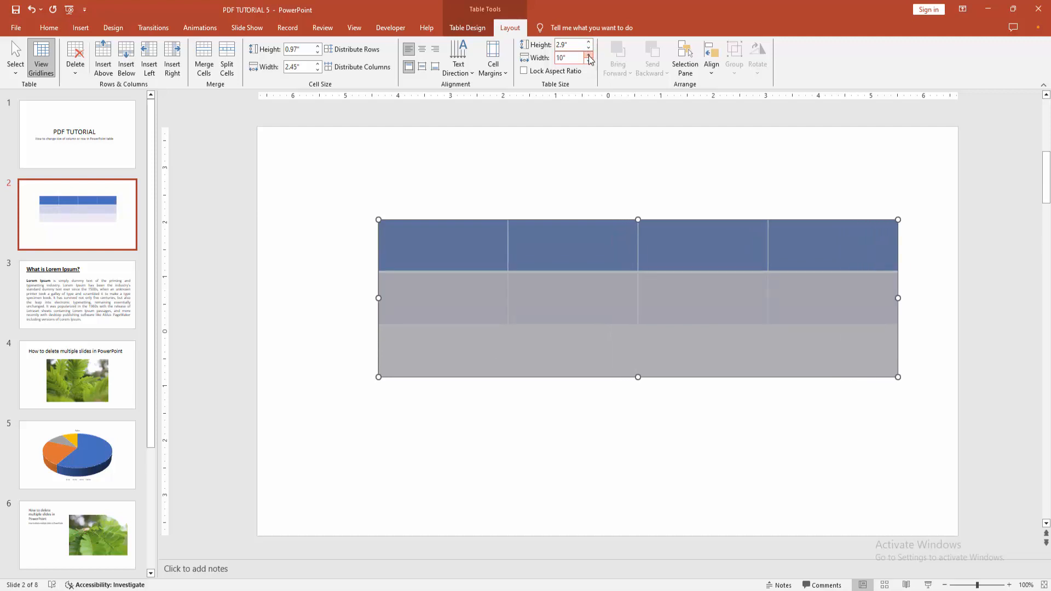
{"action": "left_click", "coordinate": [589, 55]}
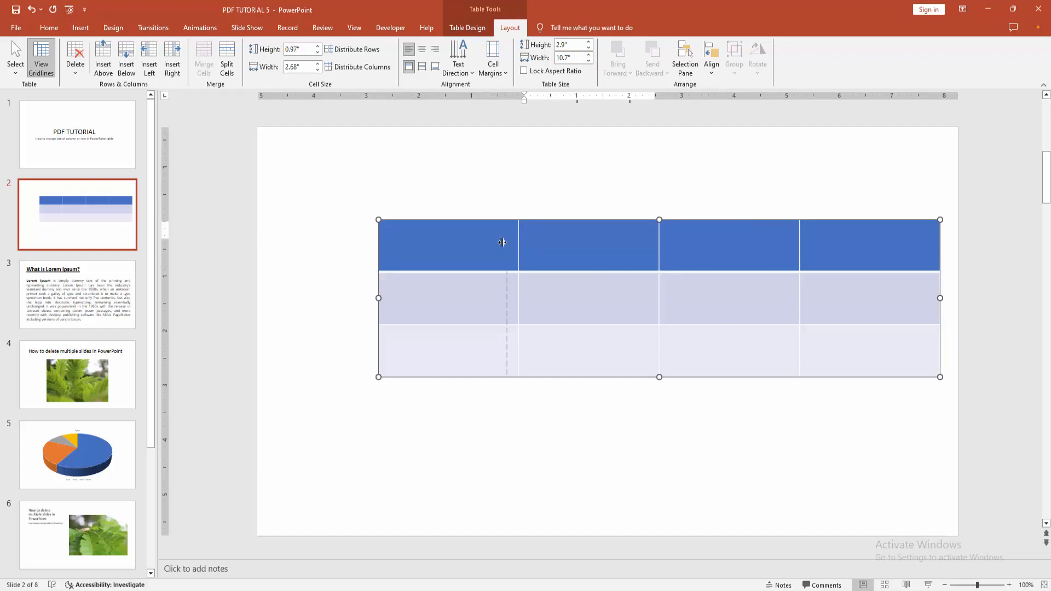
Step: Drag the first column border wider and the header row border up to about 2.47 inches total height
{"action": "left_click_drag", "start_coordinate": [506, 242], "coordinate": [470, 242]}
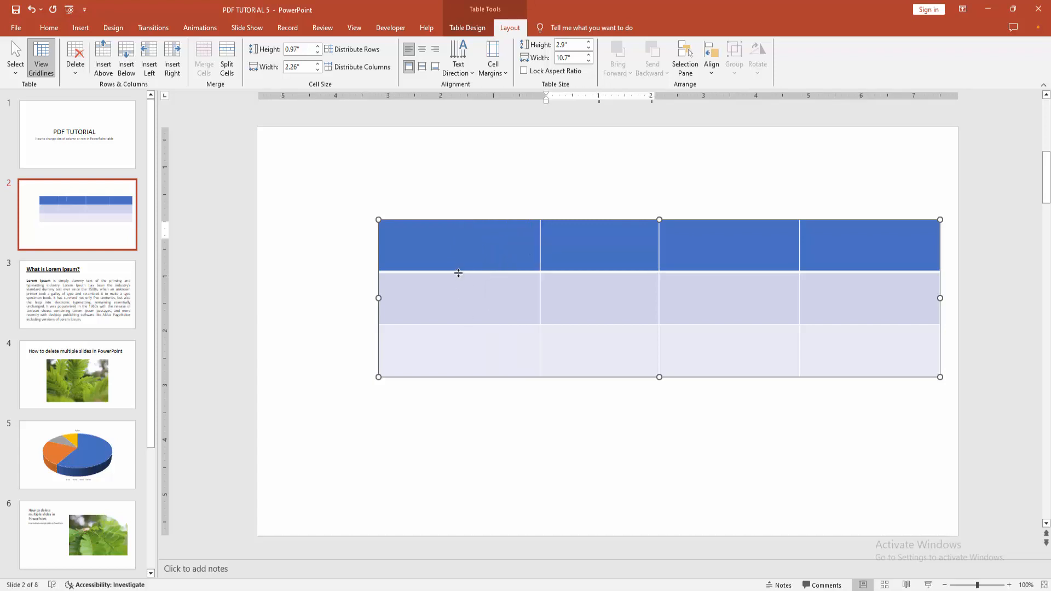
{"action": "left_click_drag", "start_coordinate": [459, 273], "coordinate": [459, 255]}
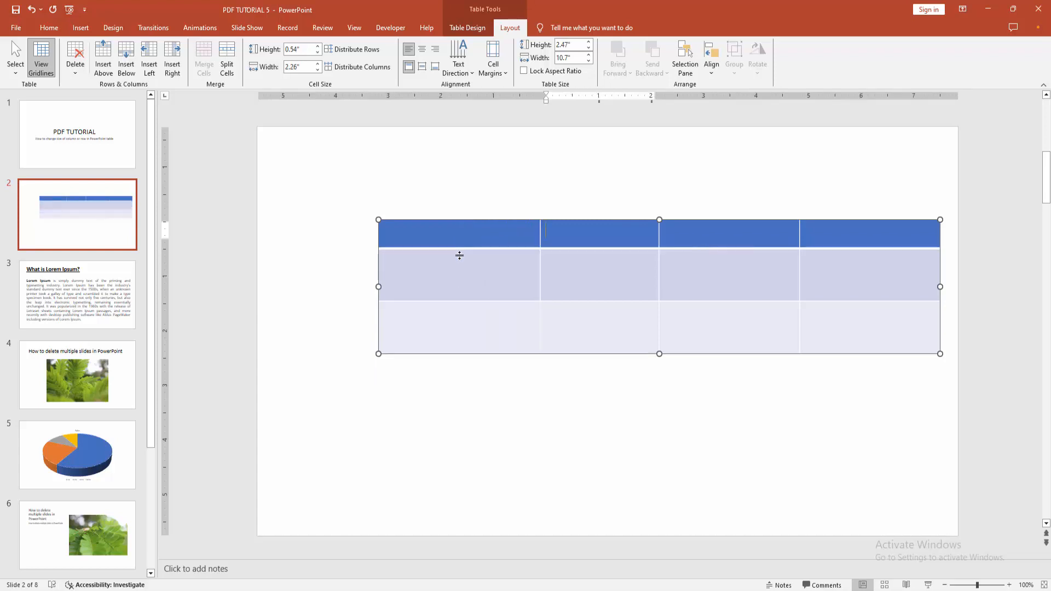